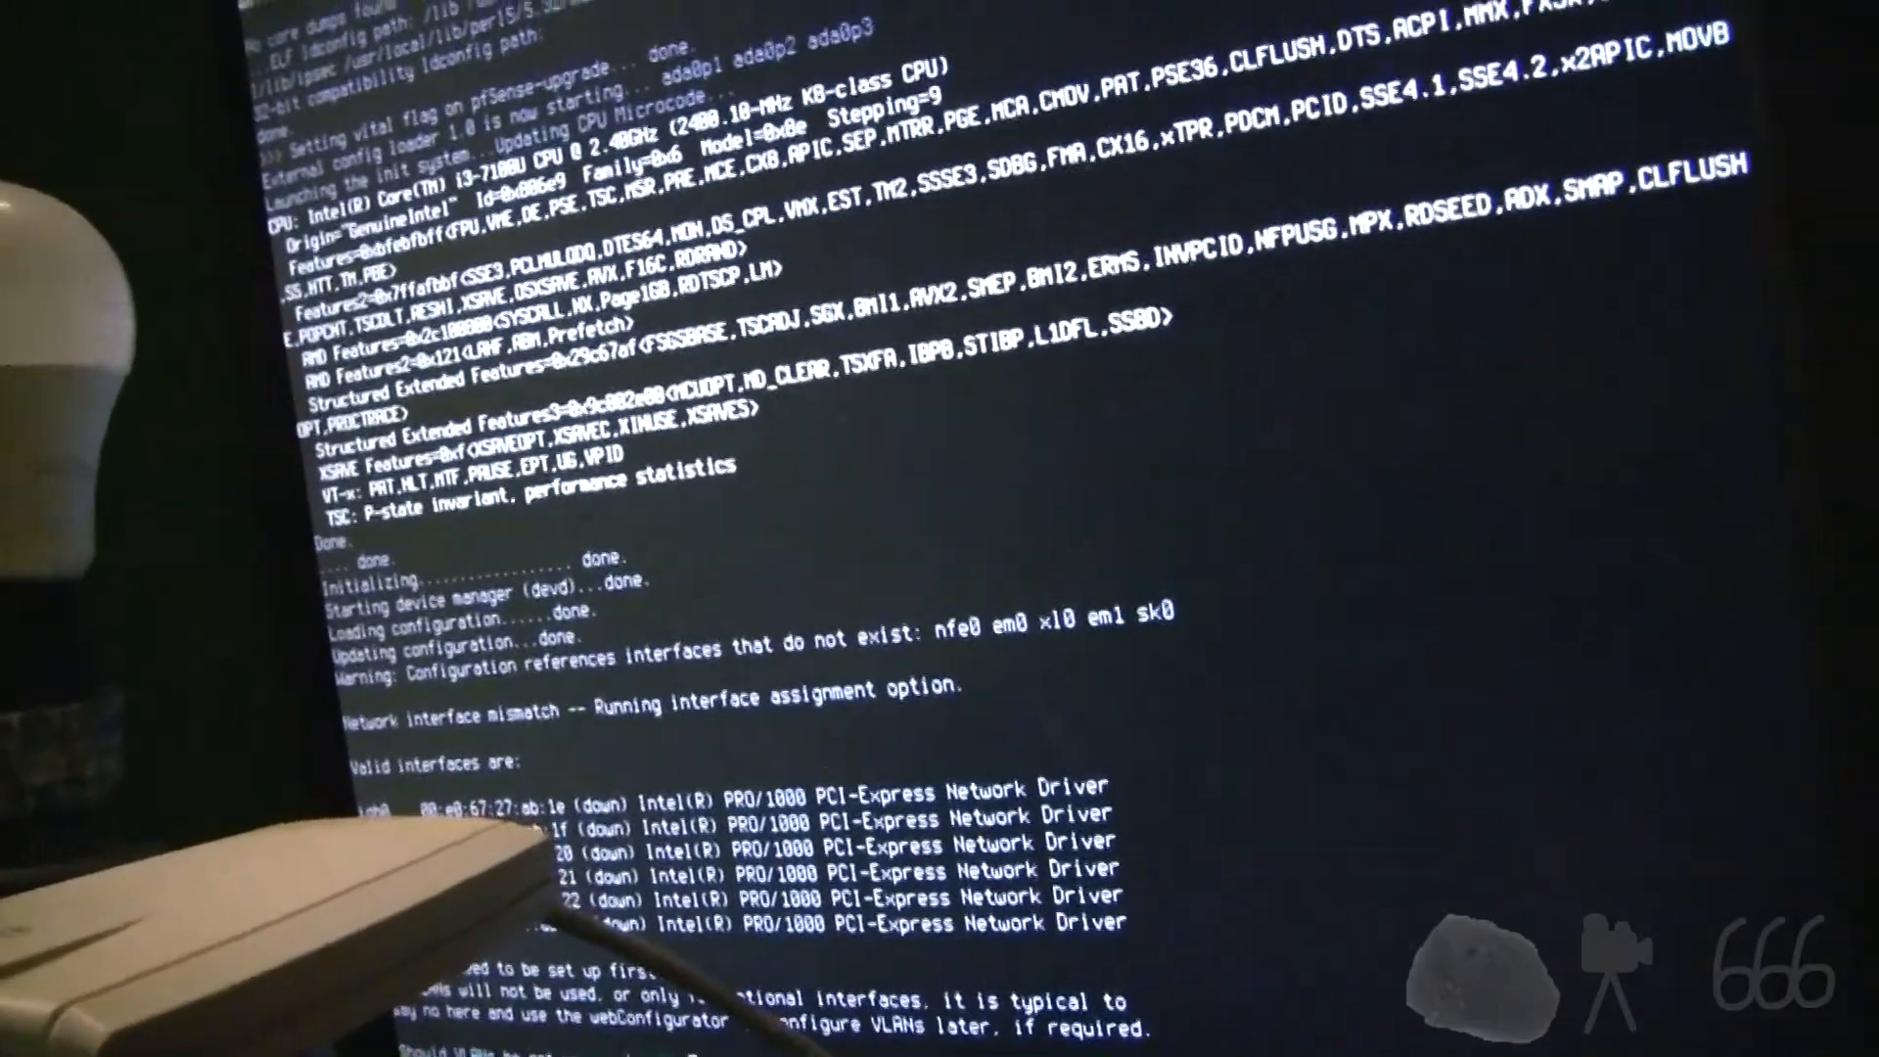
scroll("down", 3)
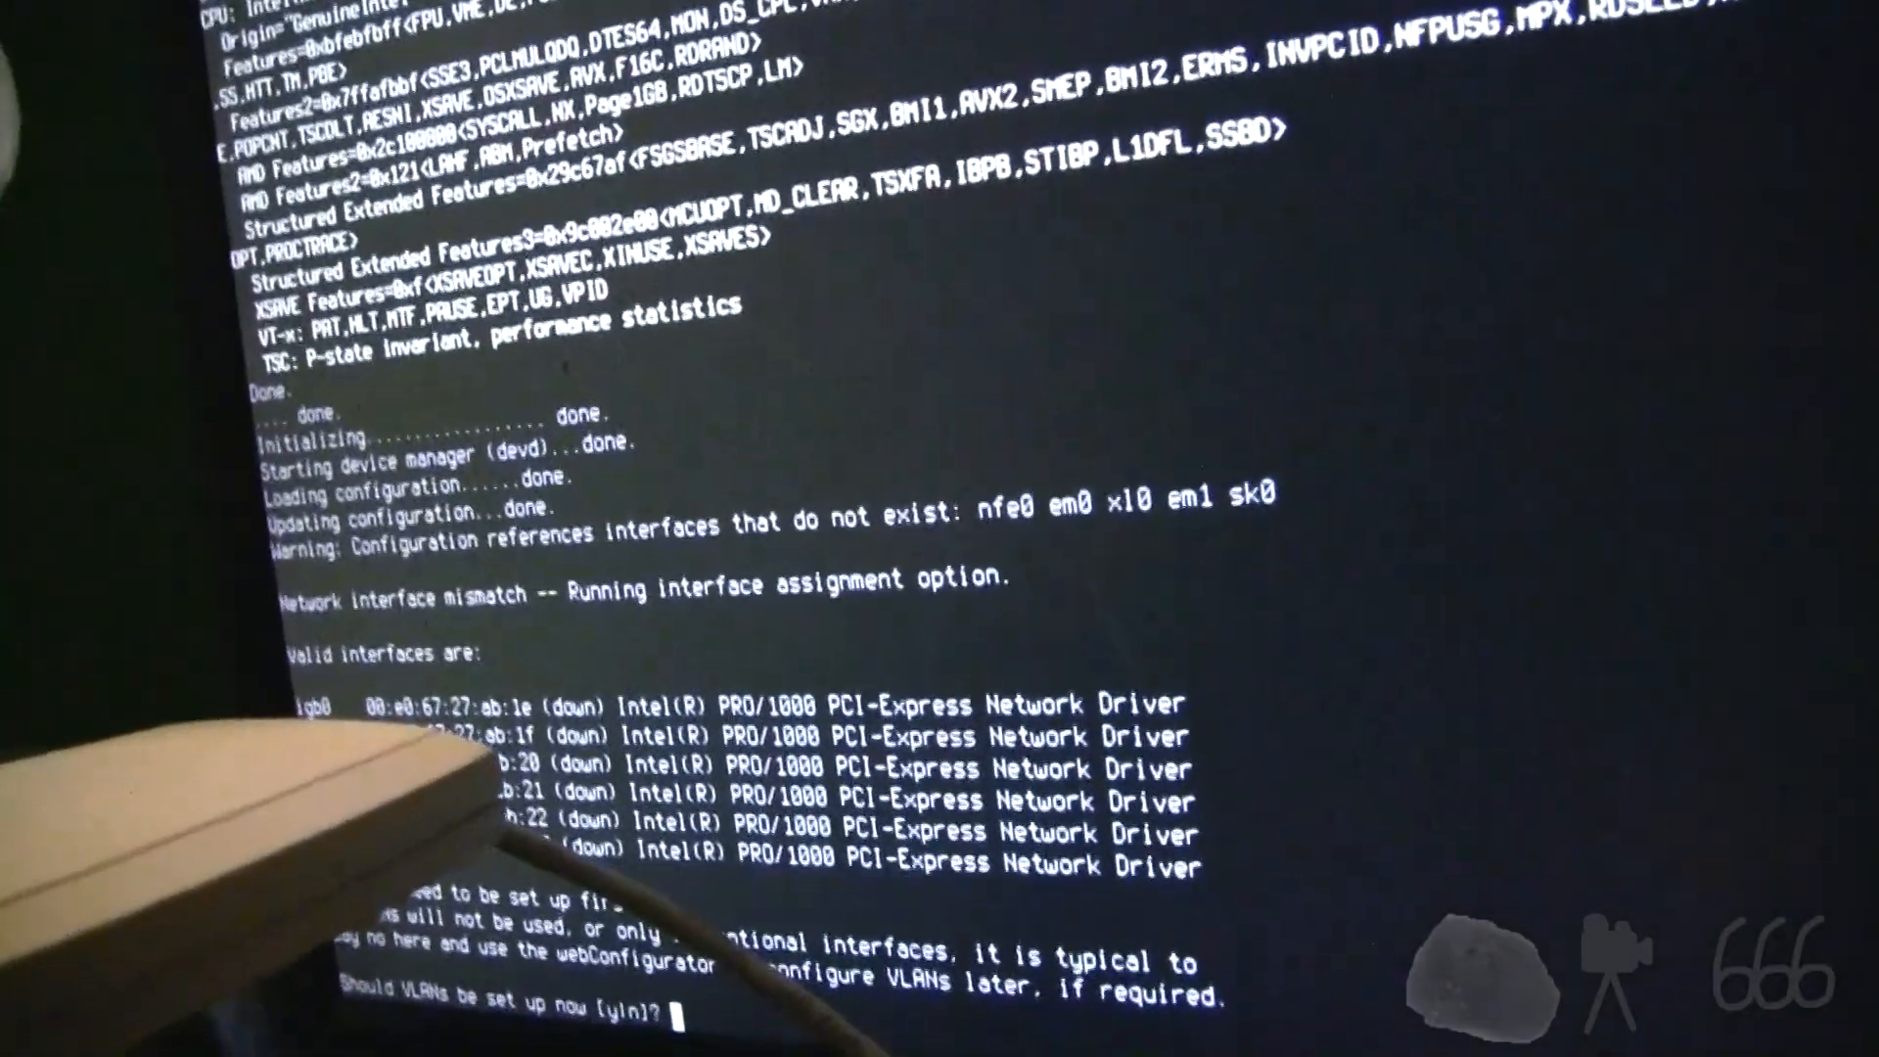